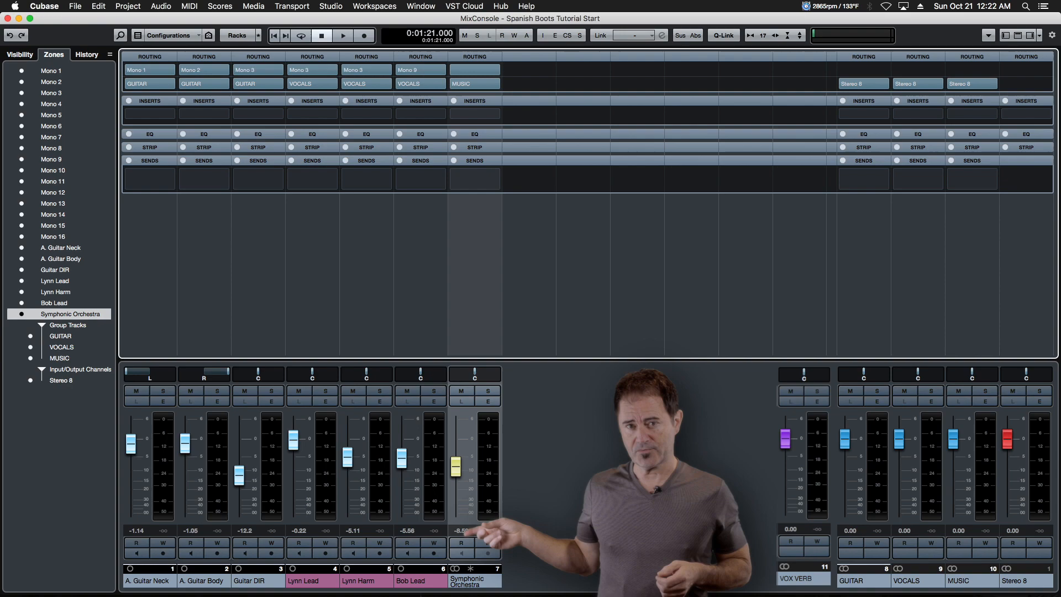
Route the Bob Lead vocal to the VOX VERB reverb send at about -15.5 dB
left_click(420, 178)
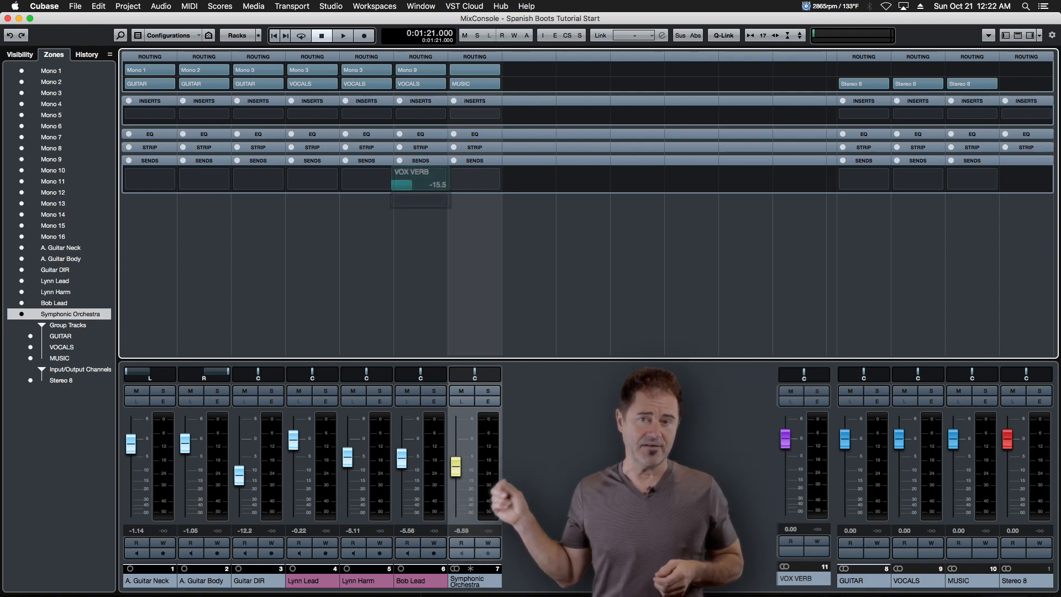